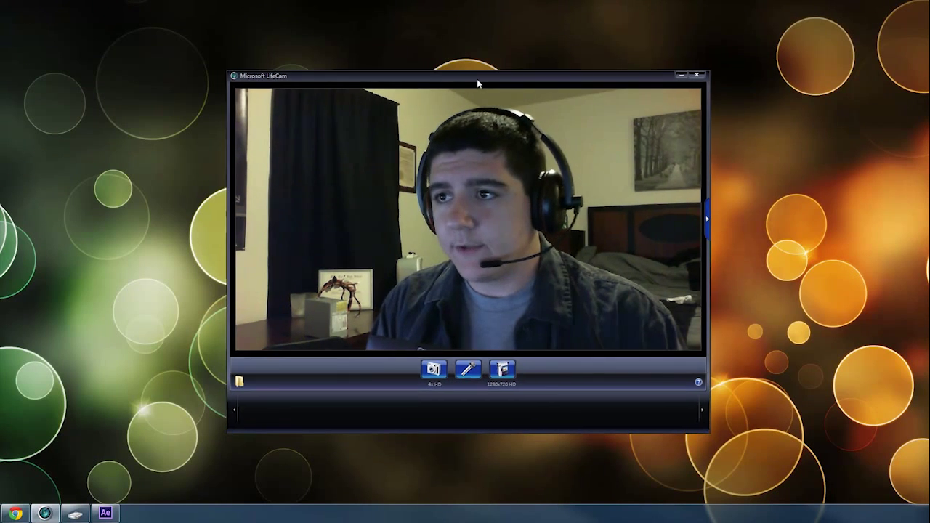
- Move the LifeCam window right to reveal the AMD Dual Graphics page beside it
drag(472, 76, 671, 45)
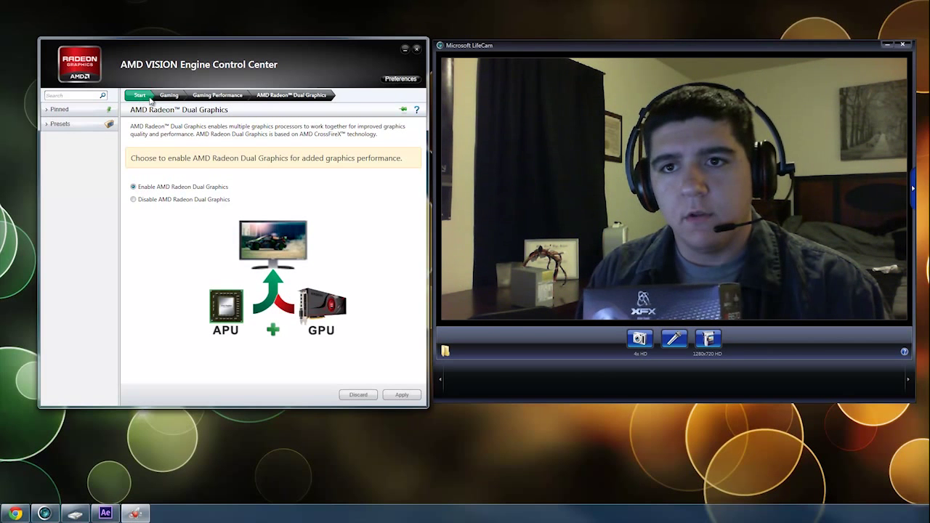
click(139, 96)
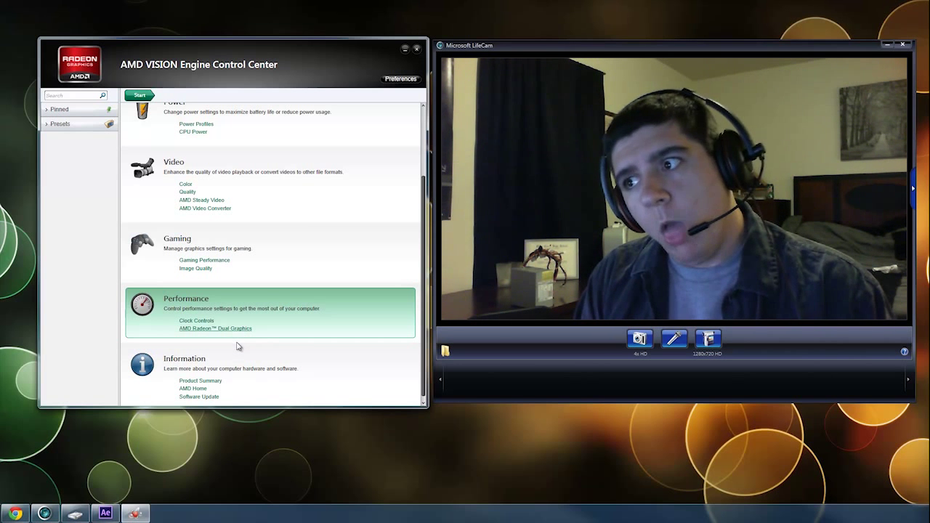
click(215, 329)
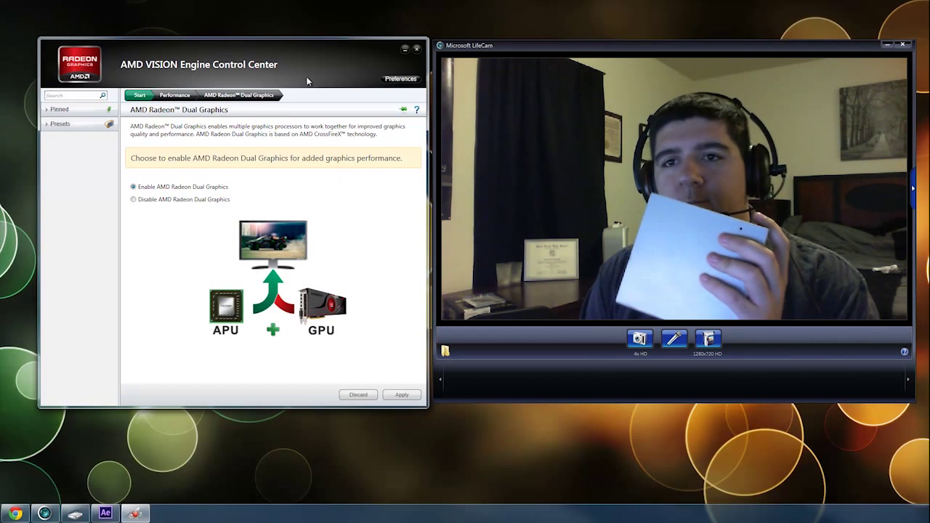
- Close the AMD VISION Engine Control Center window
click(416, 49)
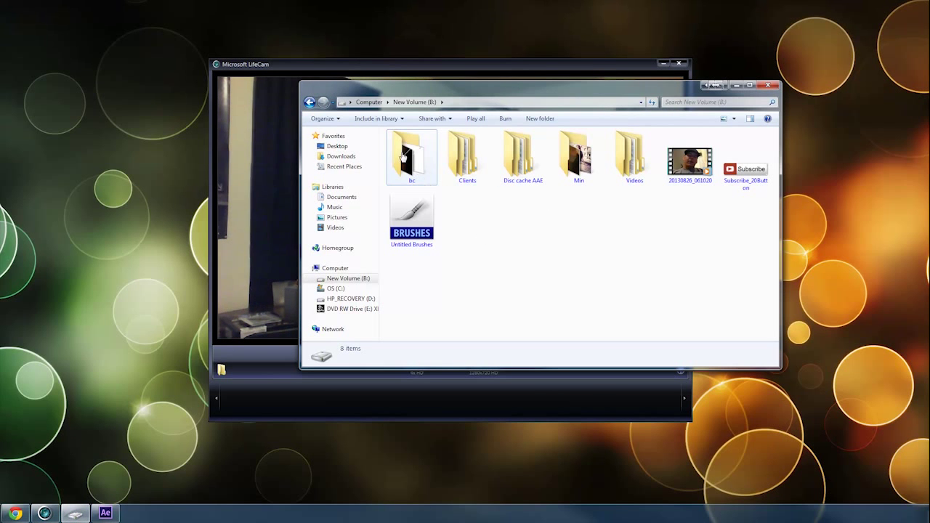
- Browse the OS (C:) drive in Explorer, then switch back to After Effects from the taskbar
click(335, 288)
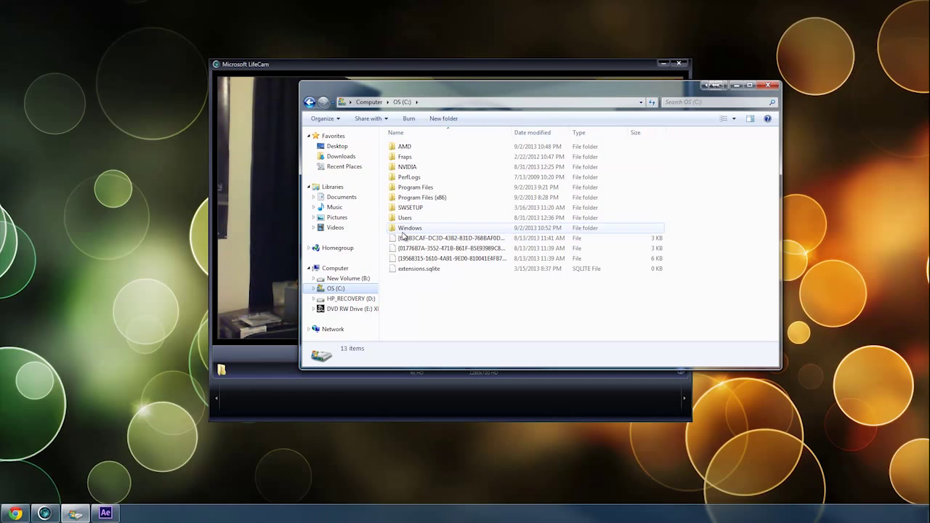
click(349, 279)
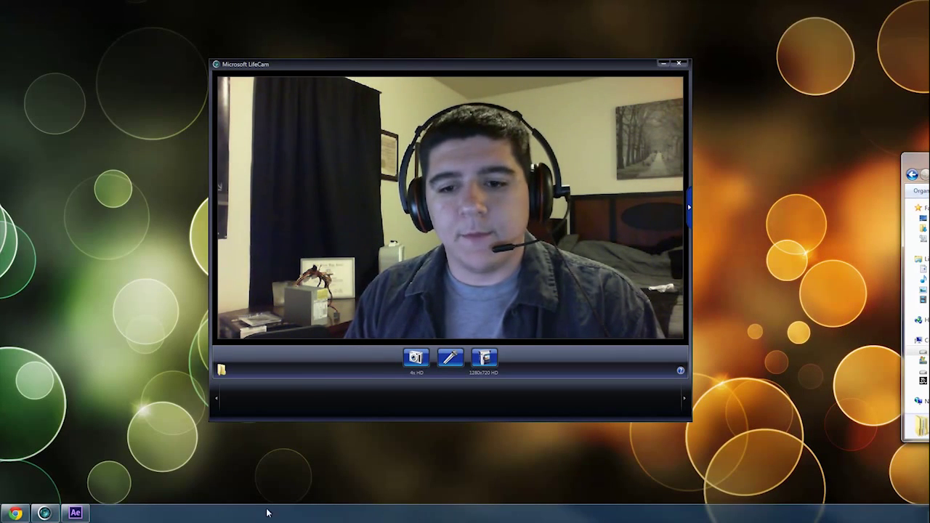
click(76, 513)
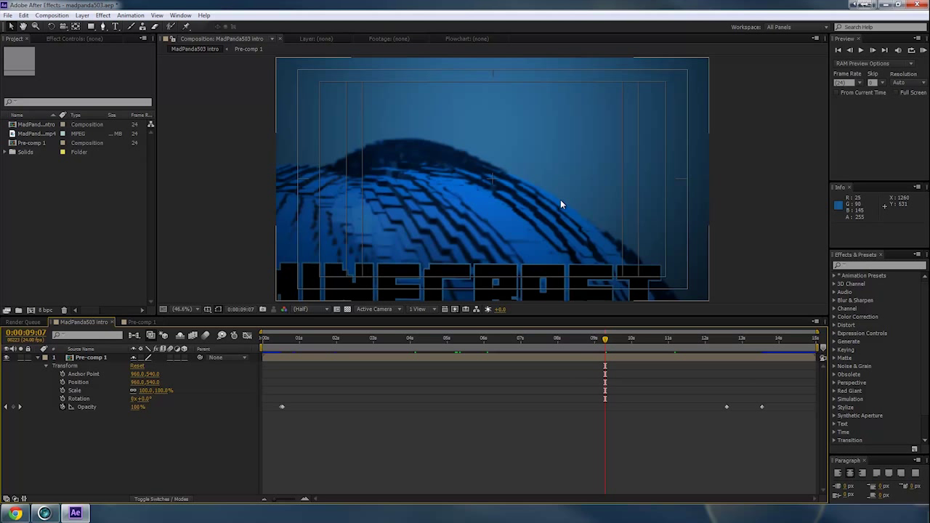
mouse_move(458, 236)
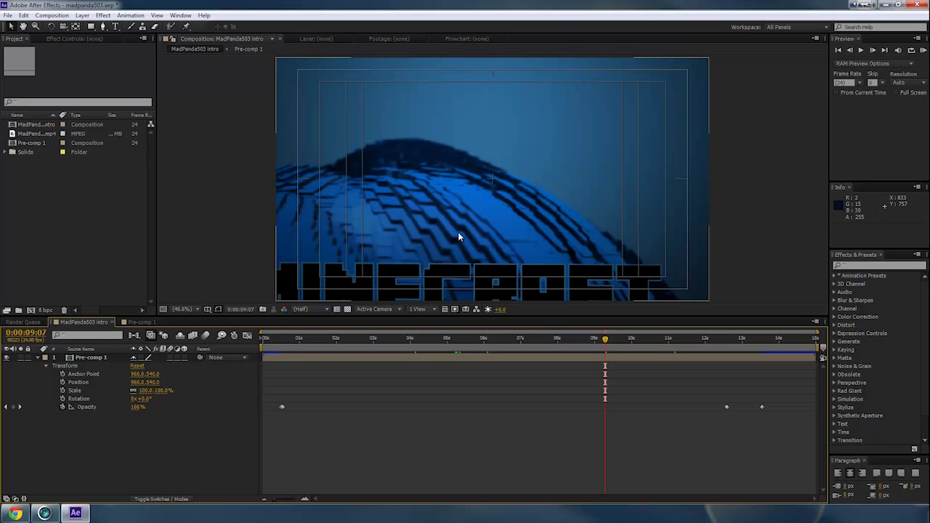
mouse_move(415, 247)
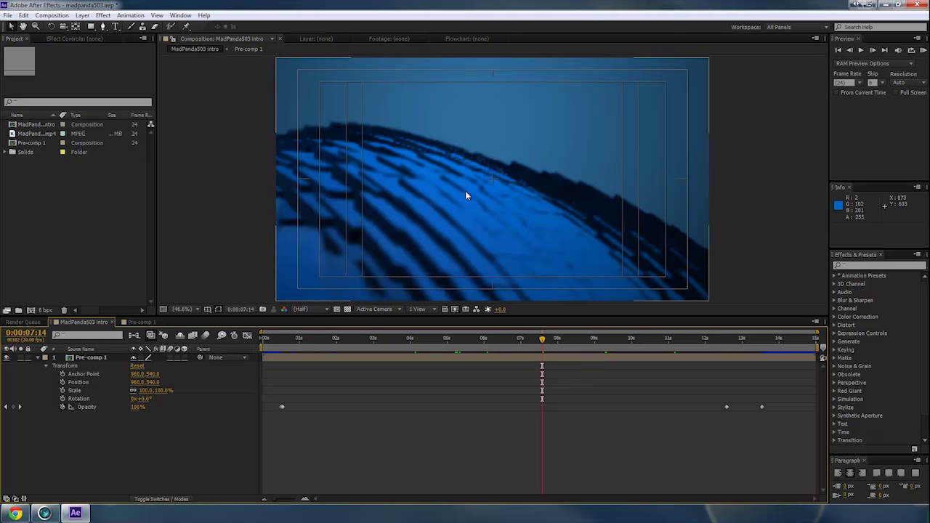
mouse_move(346, 292)
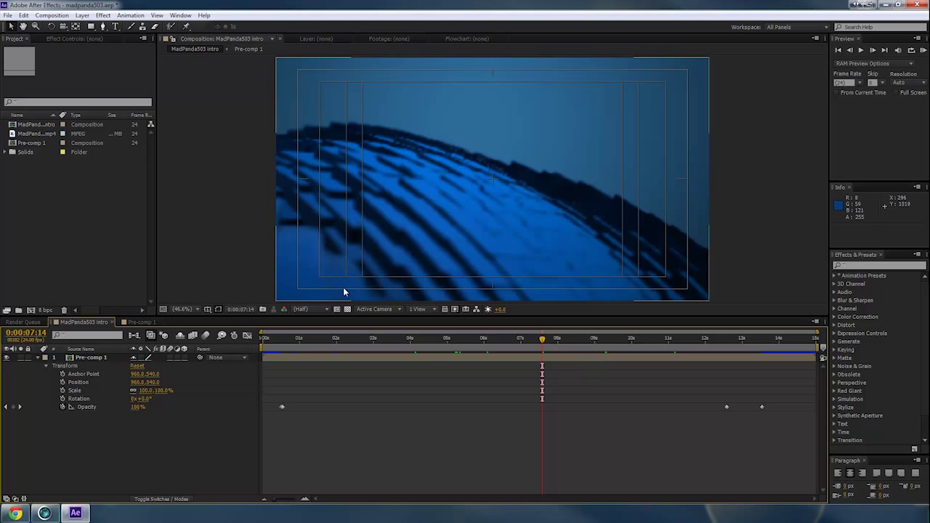
mouse_move(386, 363)
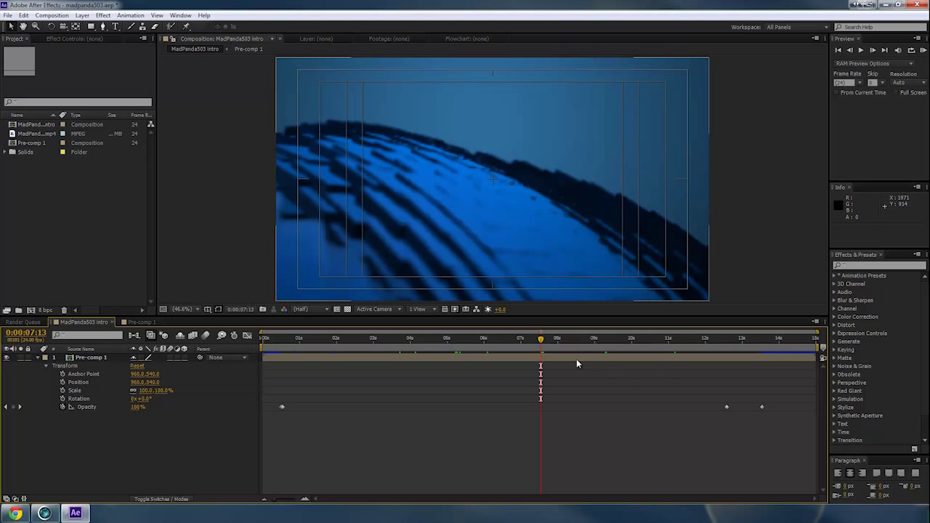
mouse_move(543, 351)
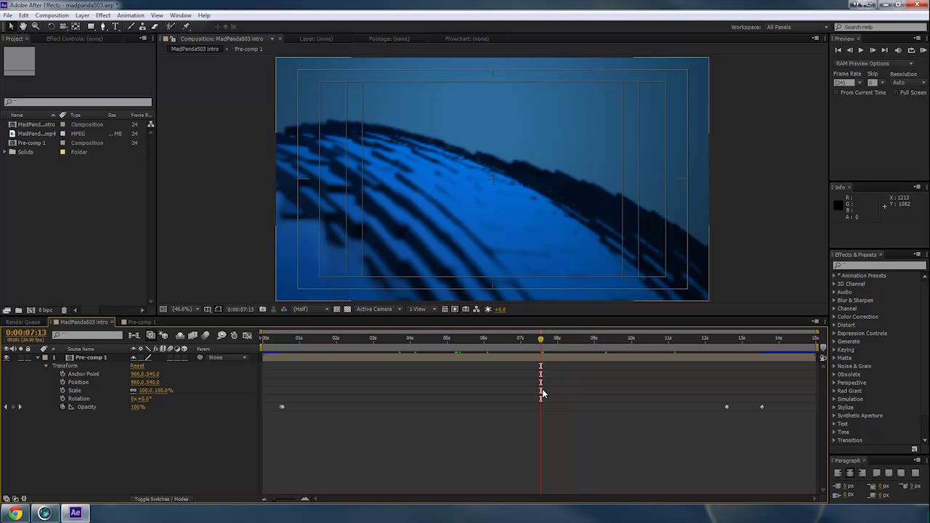
mouse_move(473, 398)
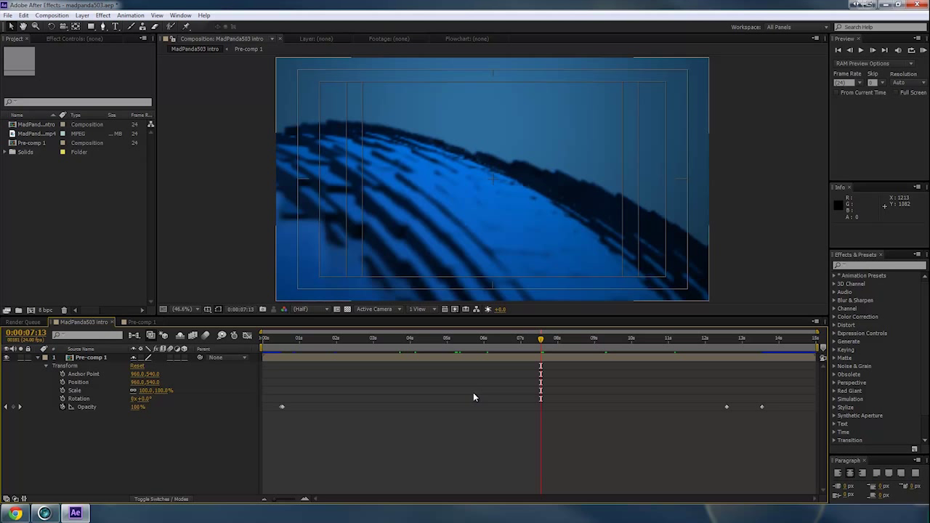
mouse_move(395, 427)
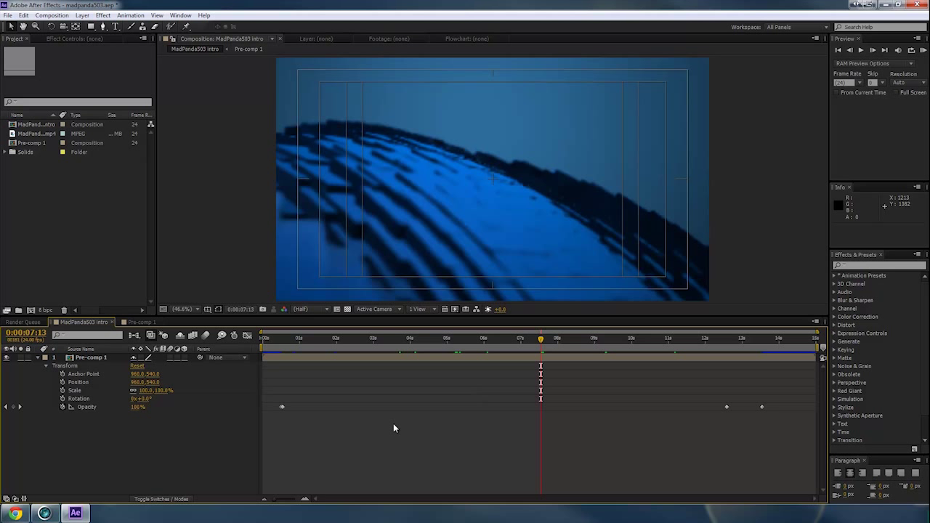
mouse_move(395, 430)
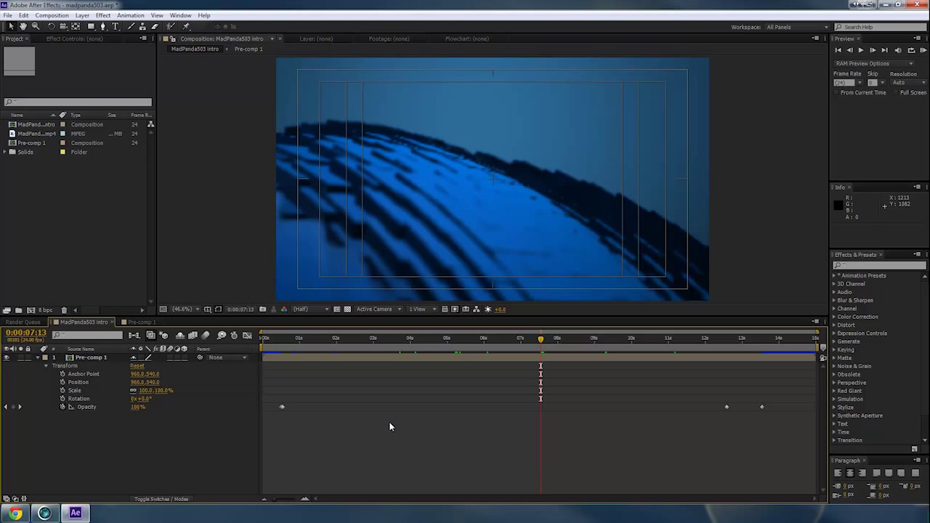
mouse_move(366, 418)
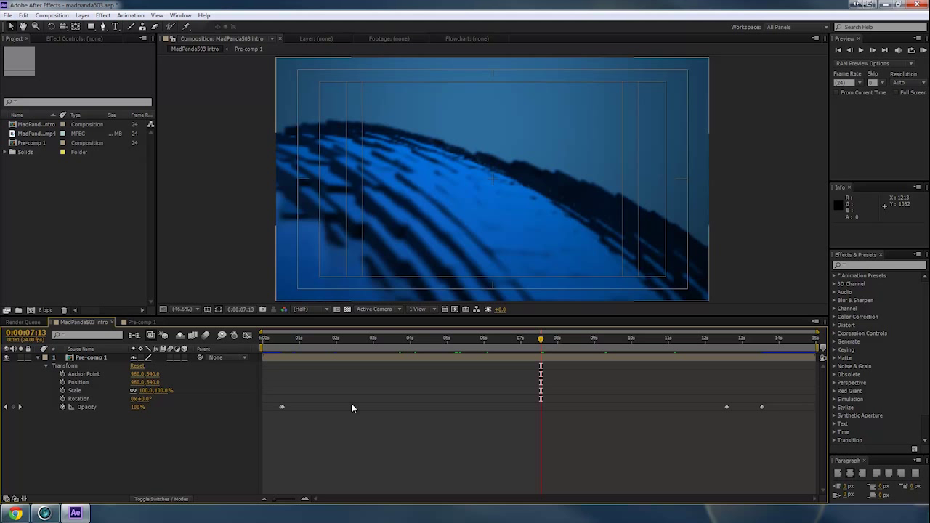
mouse_move(343, 421)
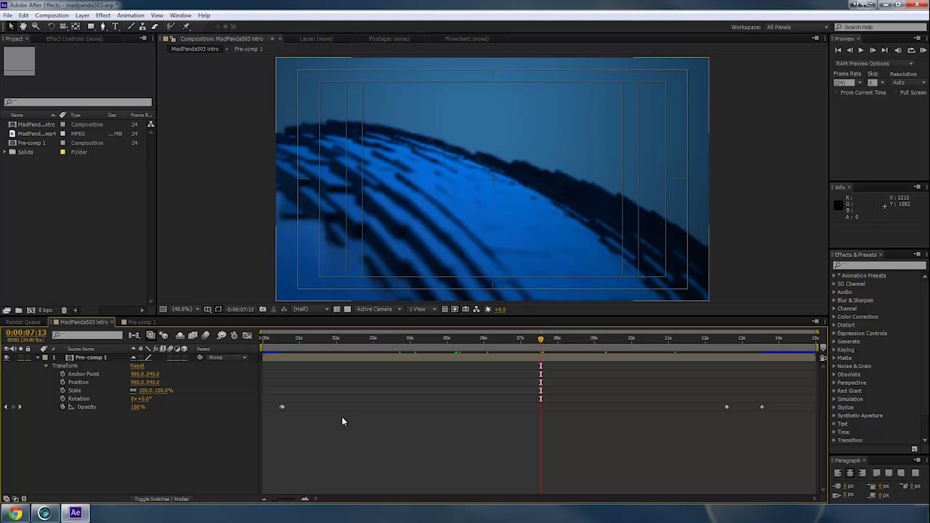
mouse_move(378, 353)
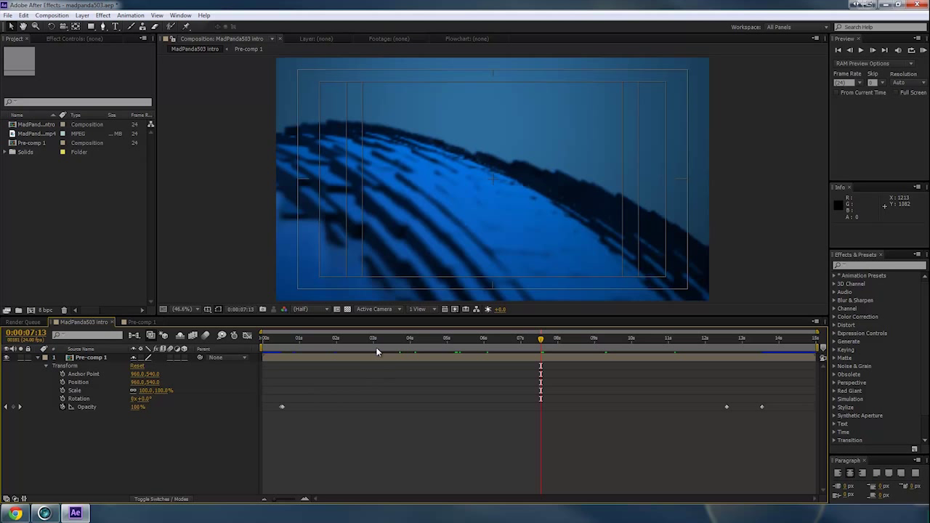
mouse_move(355, 337)
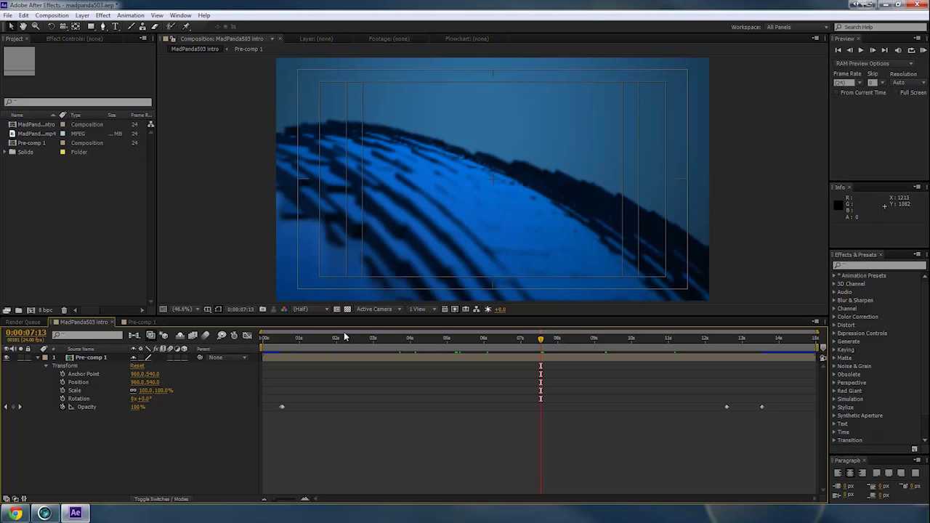
mouse_move(343, 338)
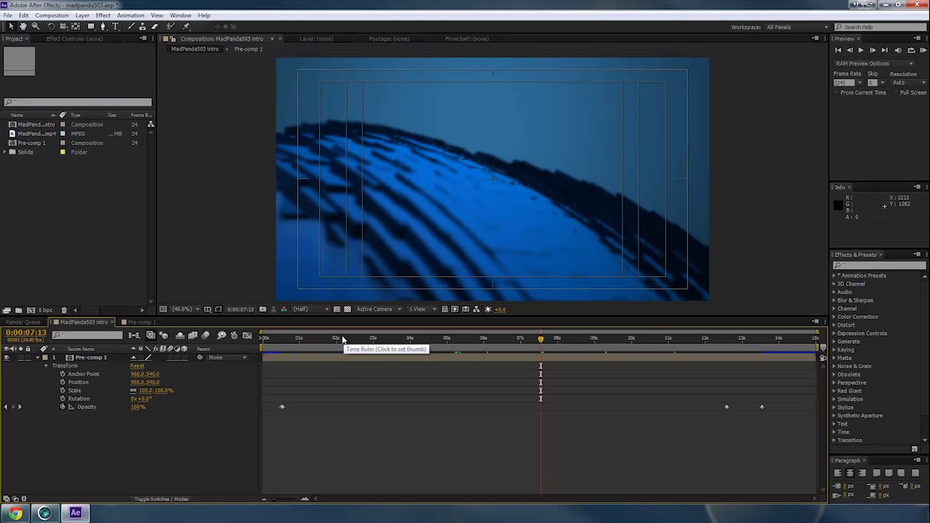
mouse_move(42, 44)
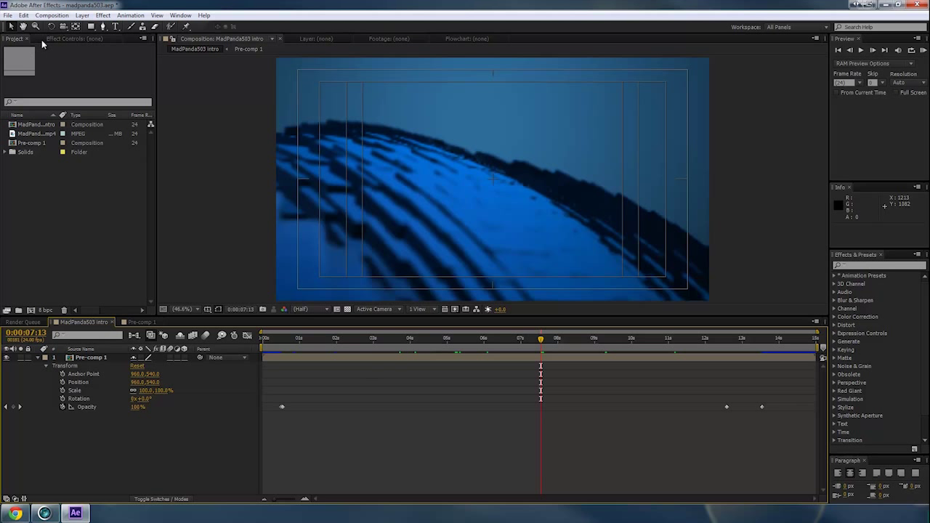
- Bring up the Media & Disk Cache preferences via Edit > Preferences
click(23, 14)
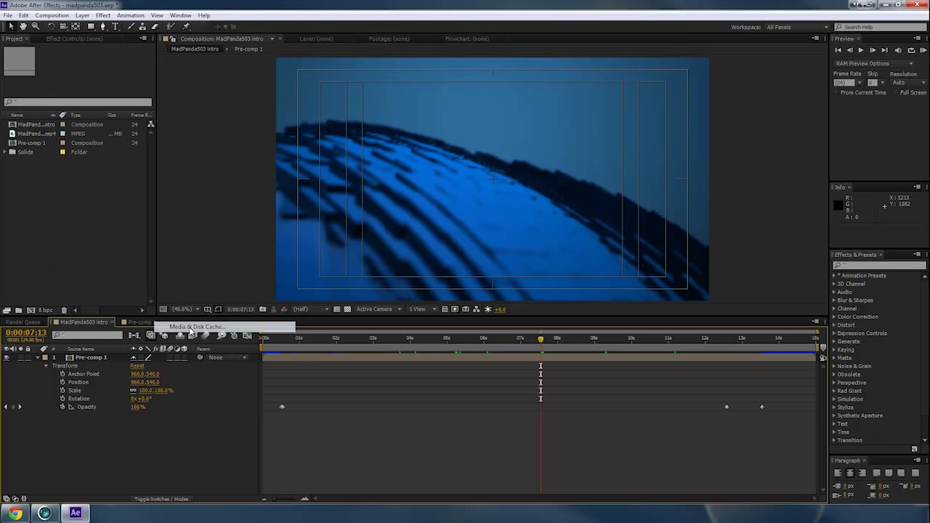
click(196, 325)
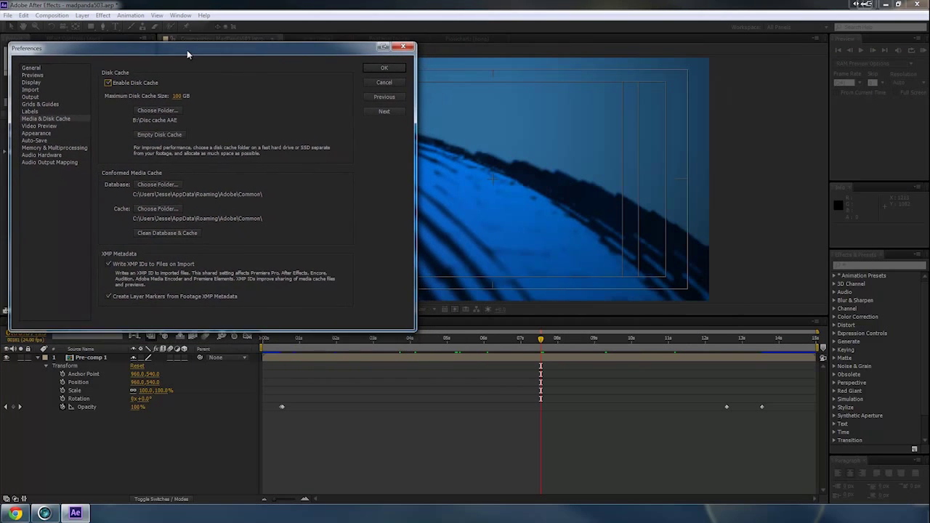
drag(188, 48, 188, 41)
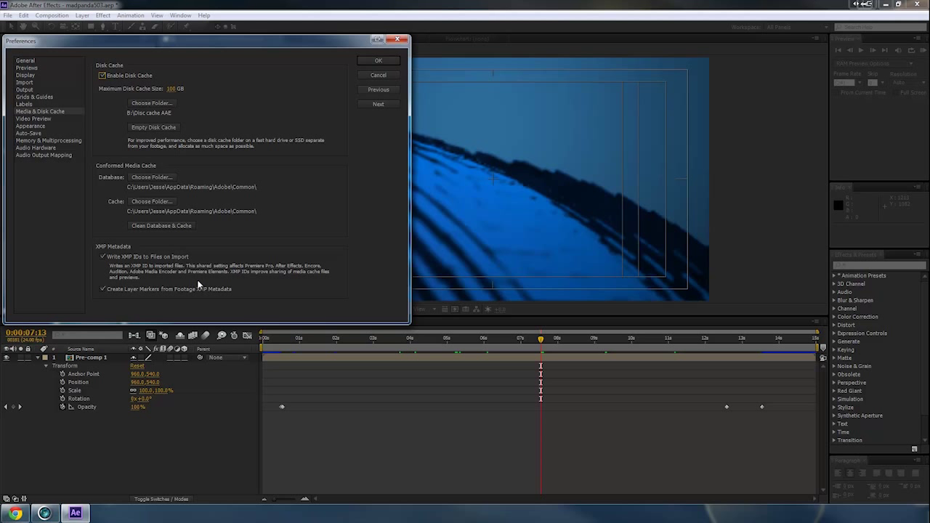
mouse_move(154, 279)
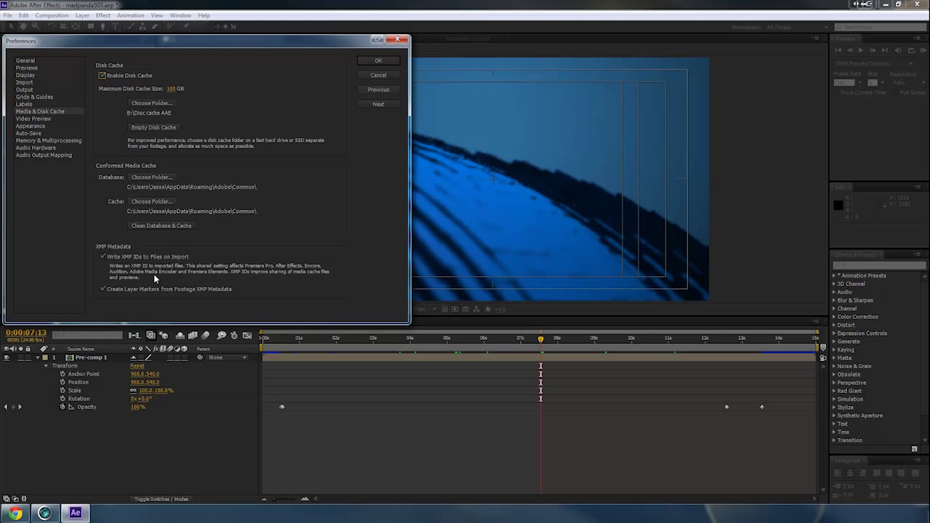
mouse_move(130, 282)
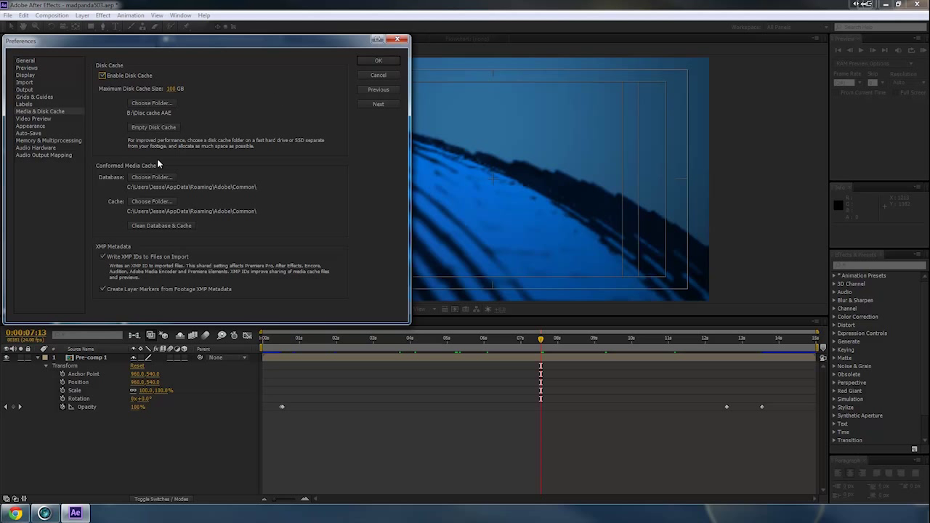
- Choose the Disc cache AAE folder on New Volume as the disk cache location
click(152, 101)
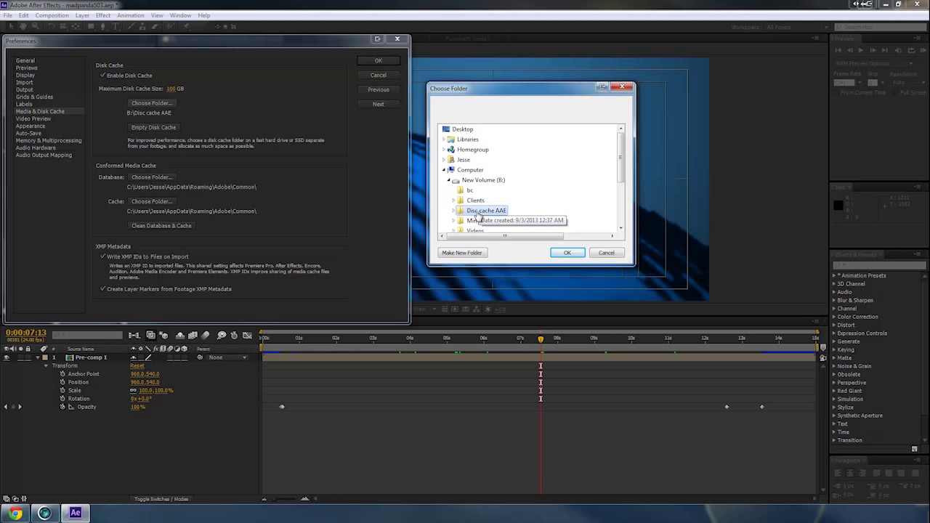
mouse_move(308, 188)
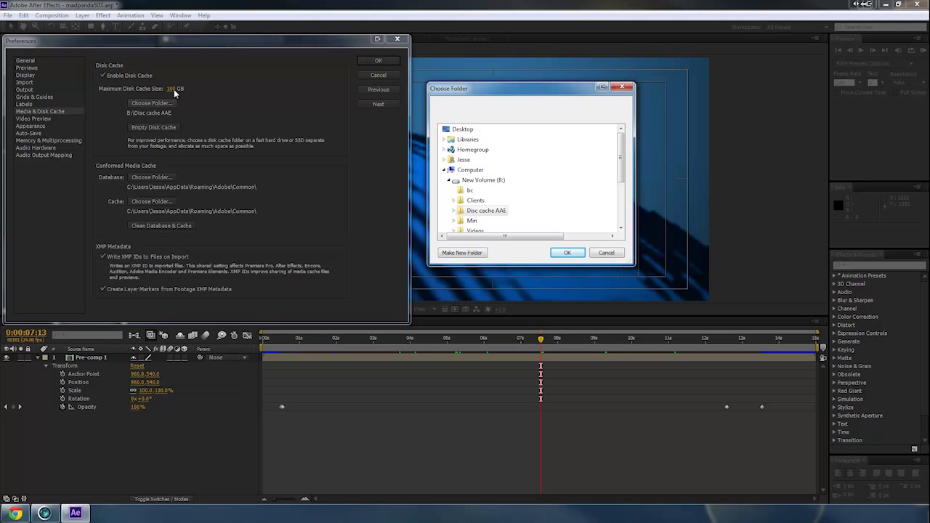
mouse_move(169, 110)
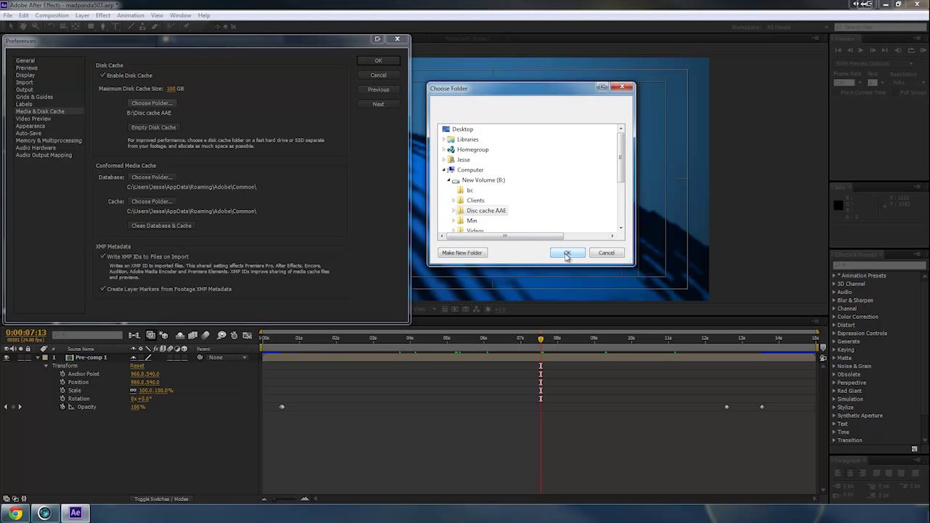
click(566, 252)
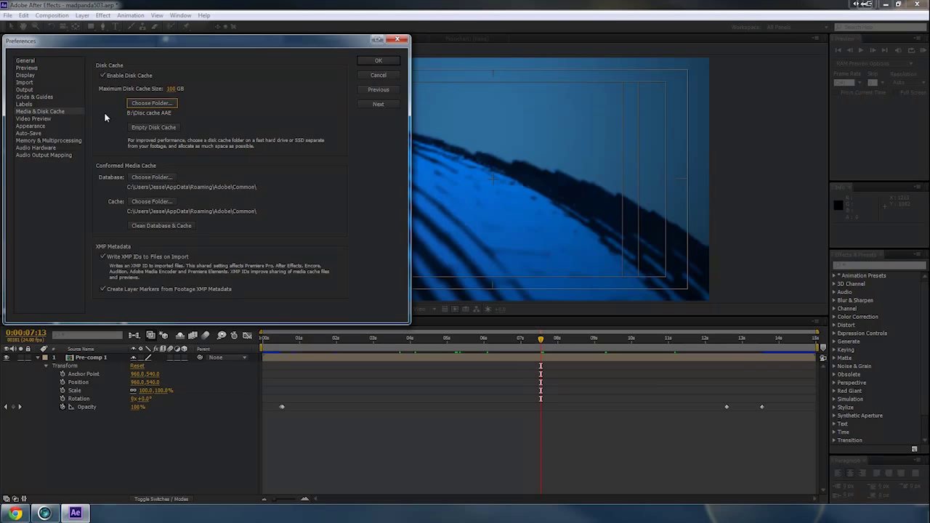
mouse_move(57, 122)
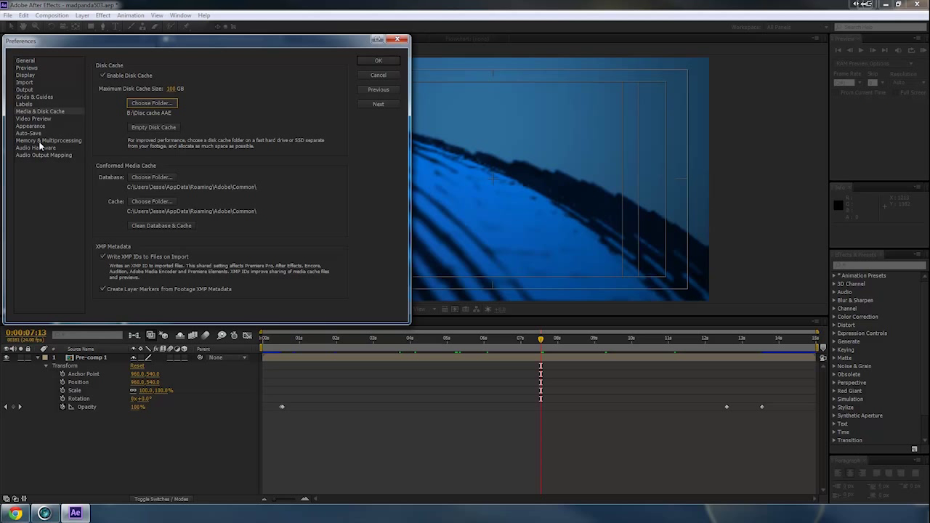
- Keep 1.5 GB RAM reserved on the Memory & Multiprocessing page and accept the preferences
click(50, 139)
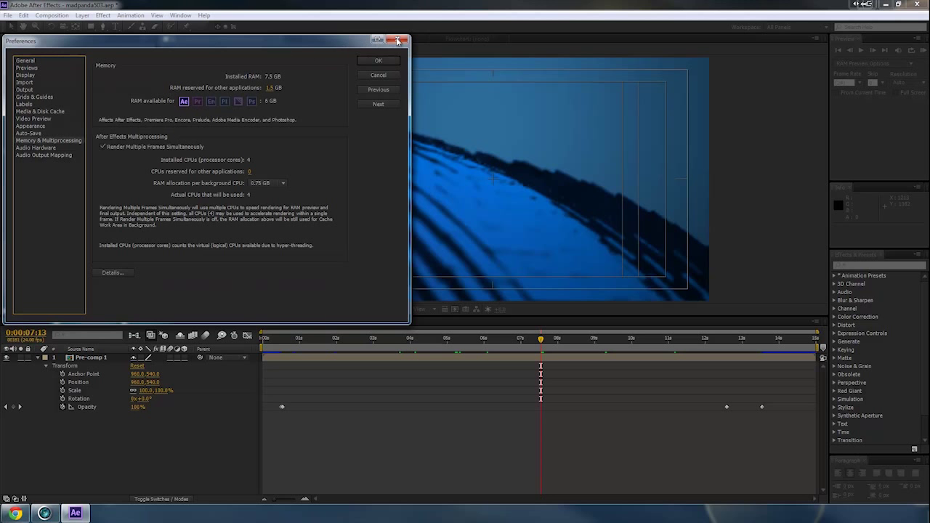
click(24, 14)
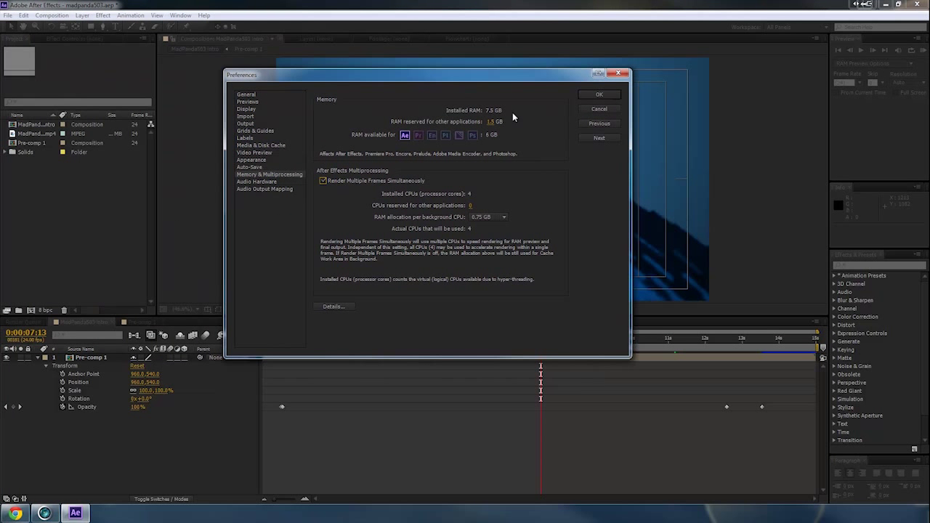
mouse_move(500, 116)
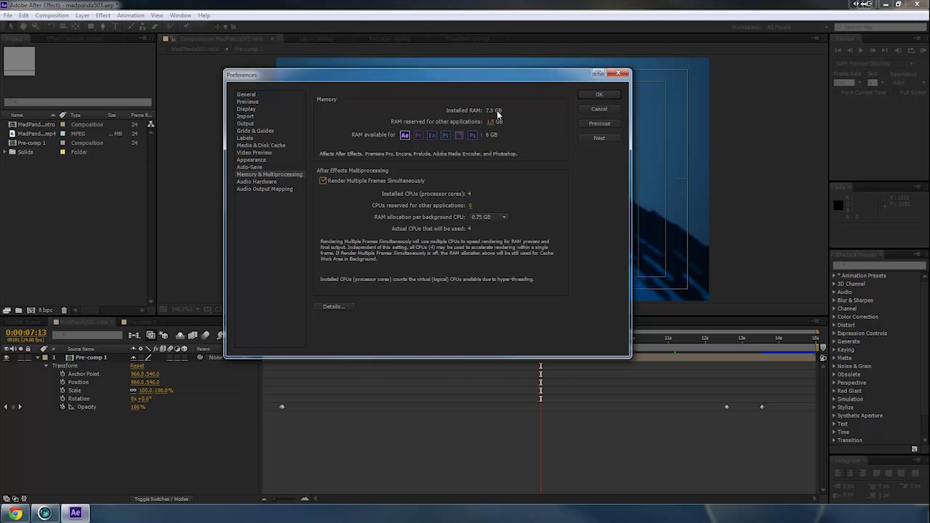
mouse_move(518, 128)
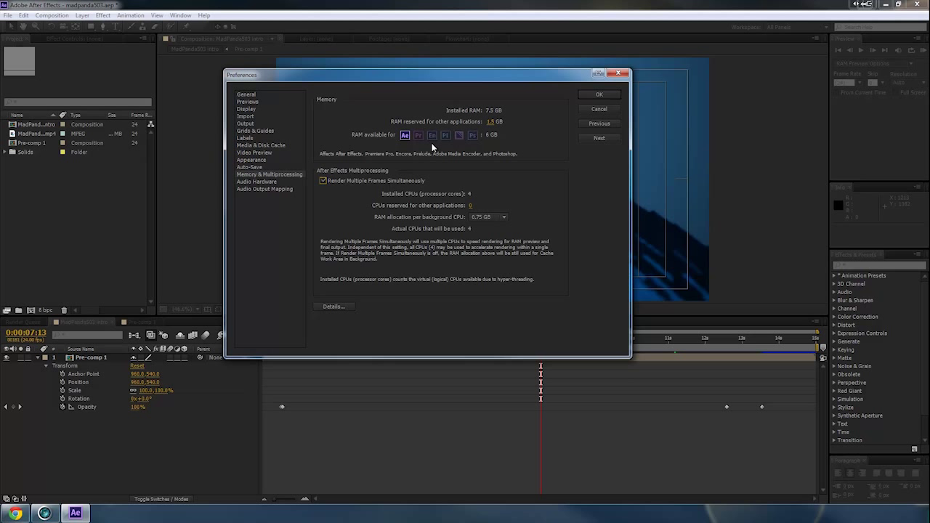
mouse_move(476, 152)
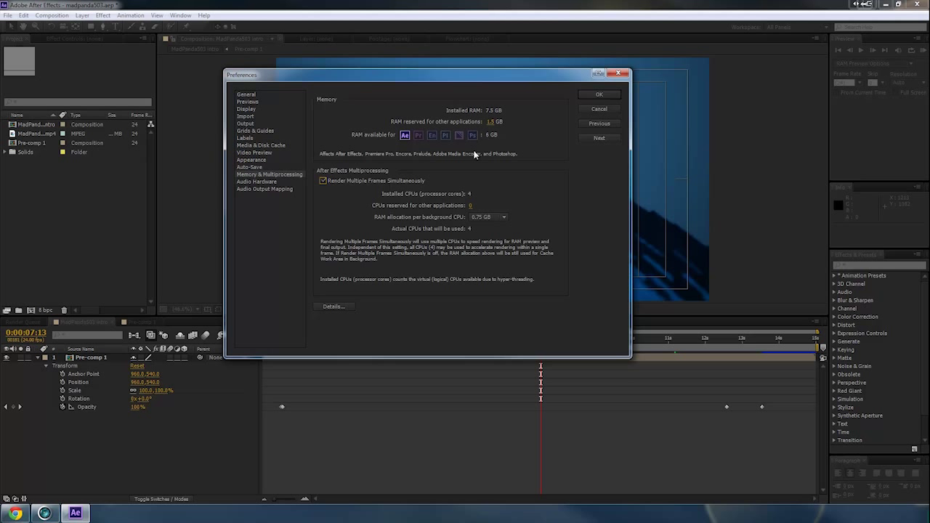
mouse_move(450, 178)
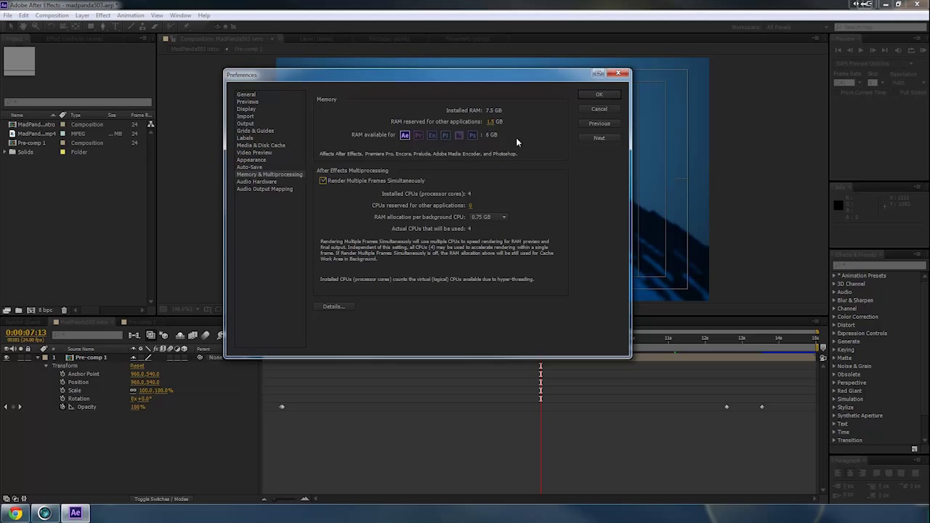
mouse_move(529, 186)
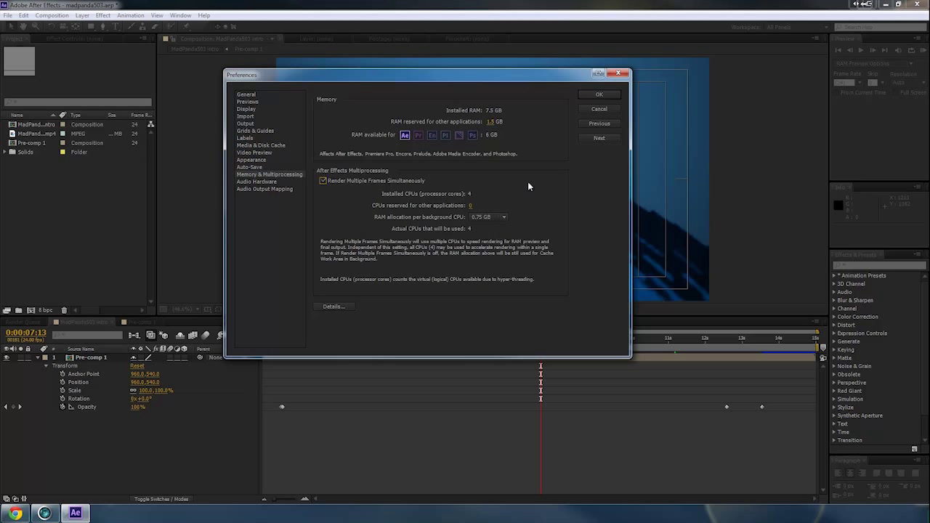
mouse_move(389, 174)
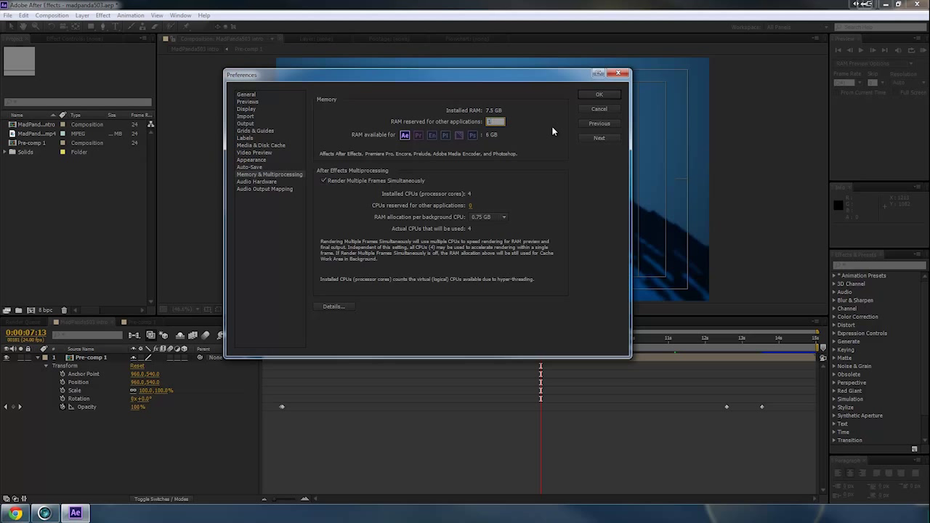
click(598, 93)
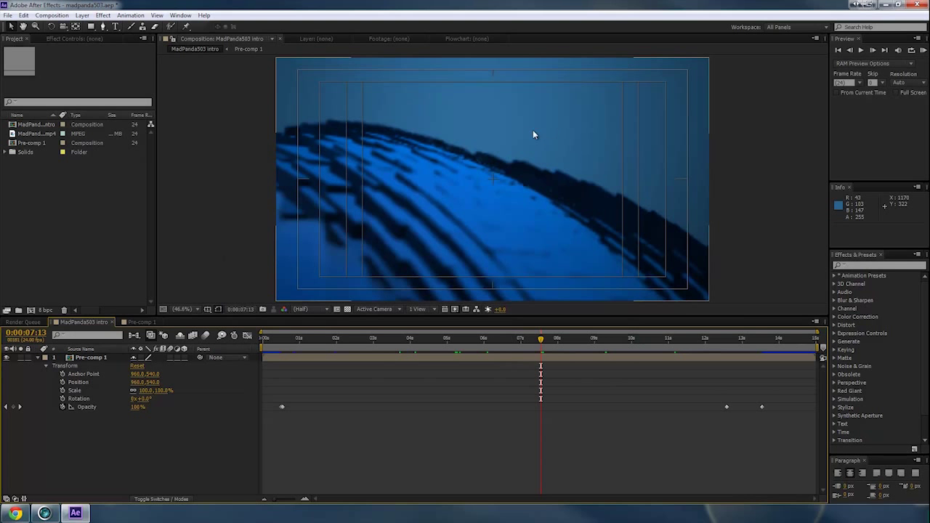
- Reopen the Memory & Multiprocessing preferences from the Edit menu
click(23, 14)
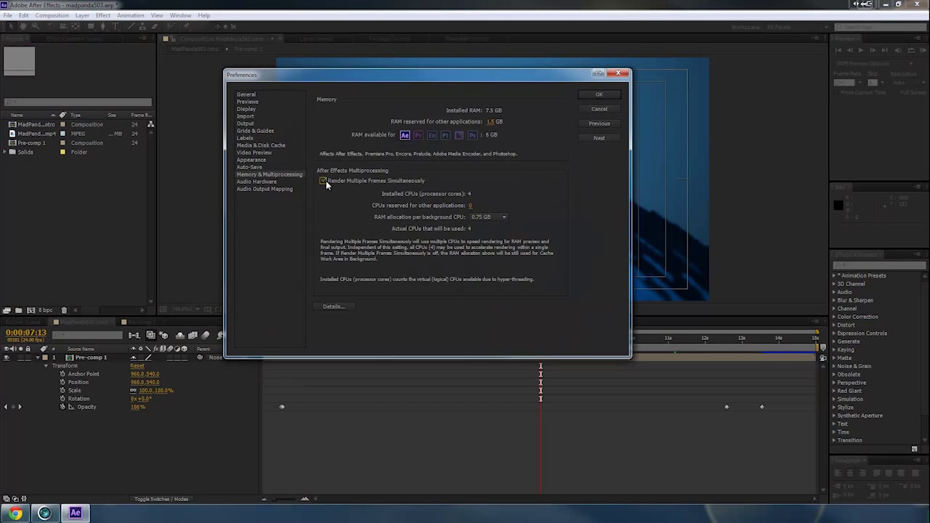
click(323, 180)
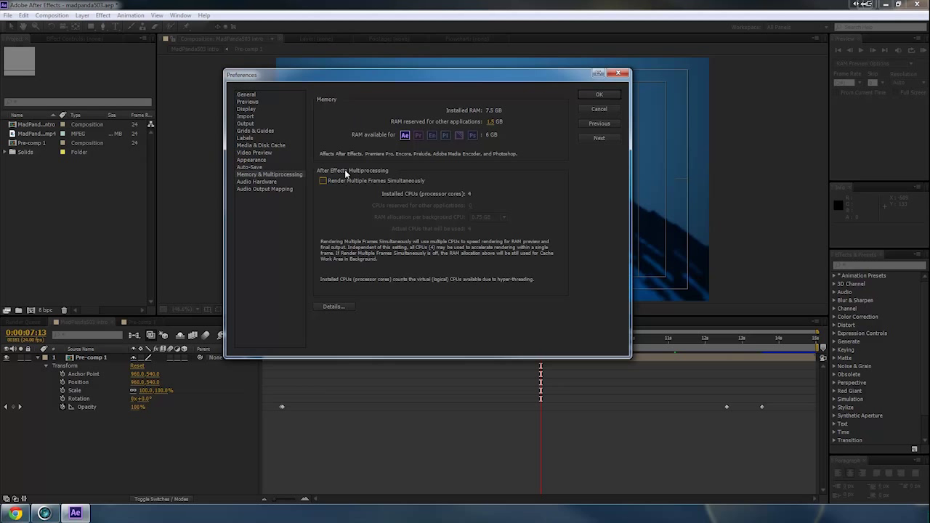
mouse_move(322, 189)
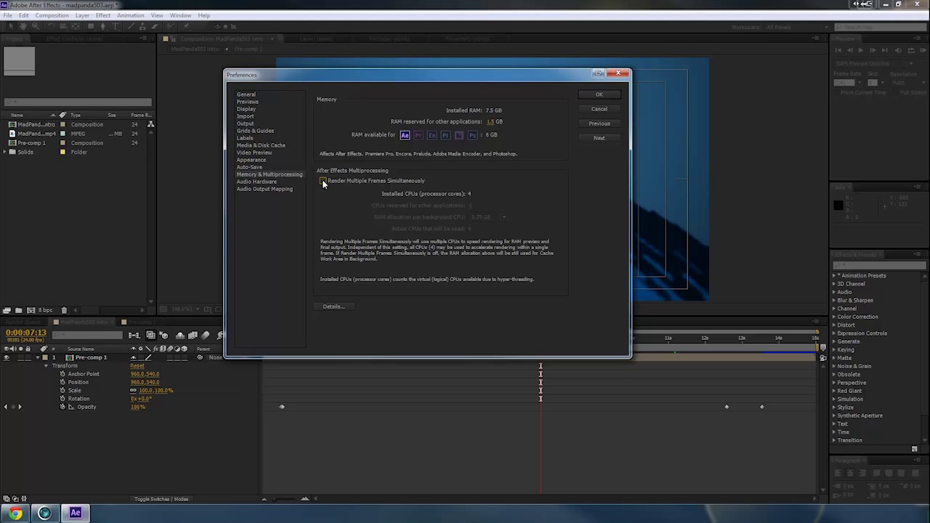
click(323, 180)
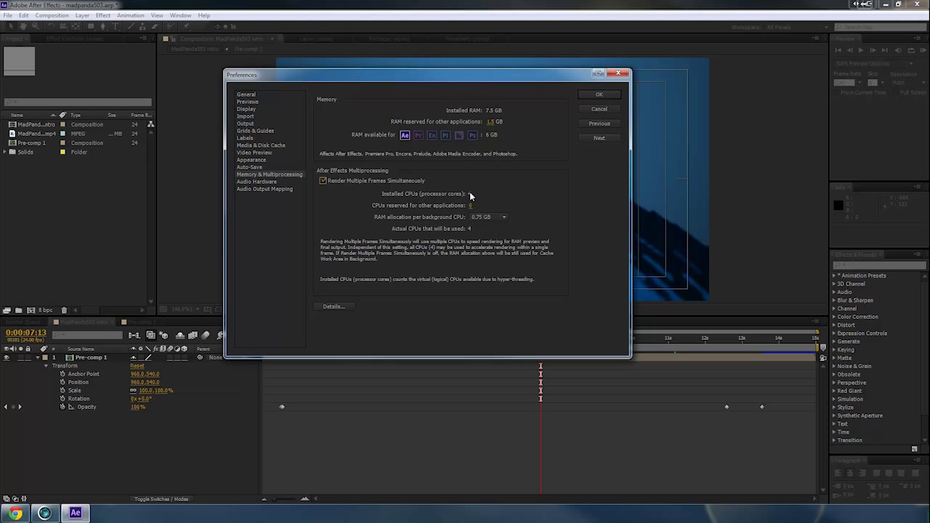
mouse_move(468, 197)
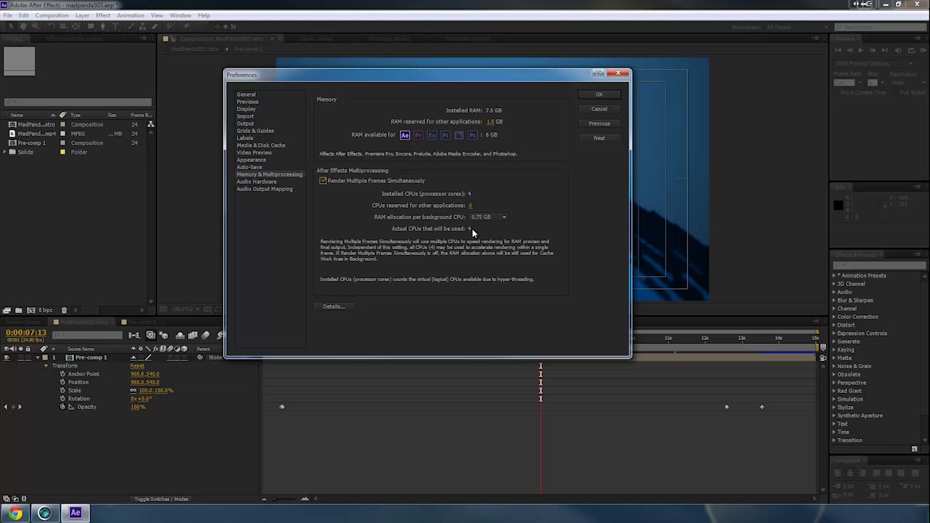
mouse_move(465, 232)
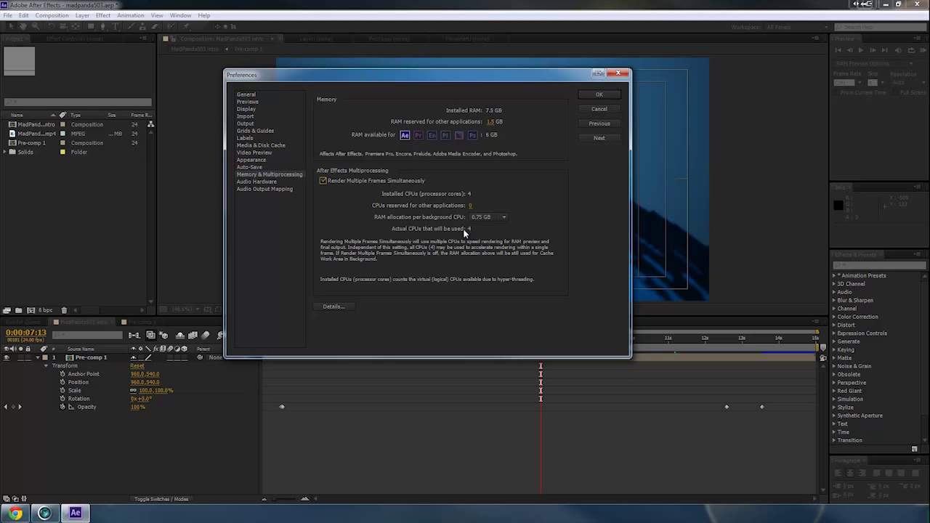
mouse_move(340, 183)
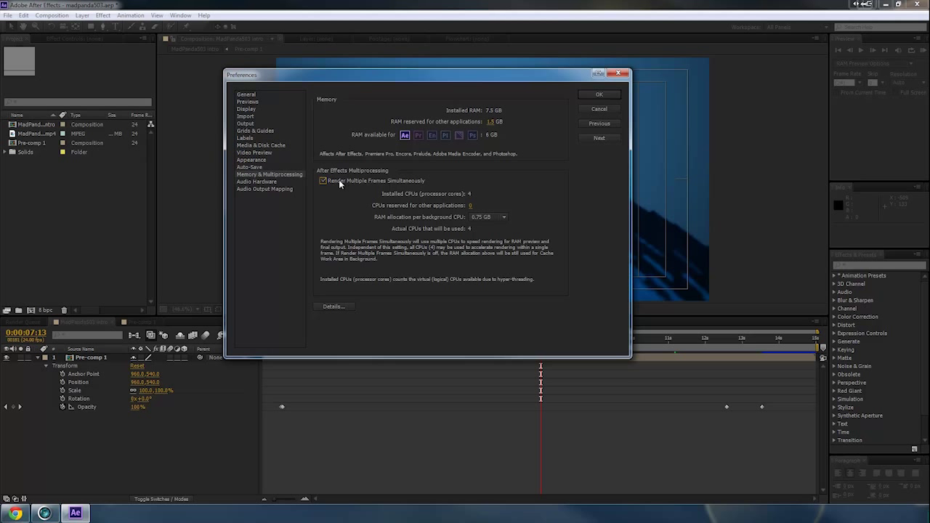
mouse_move(413, 188)
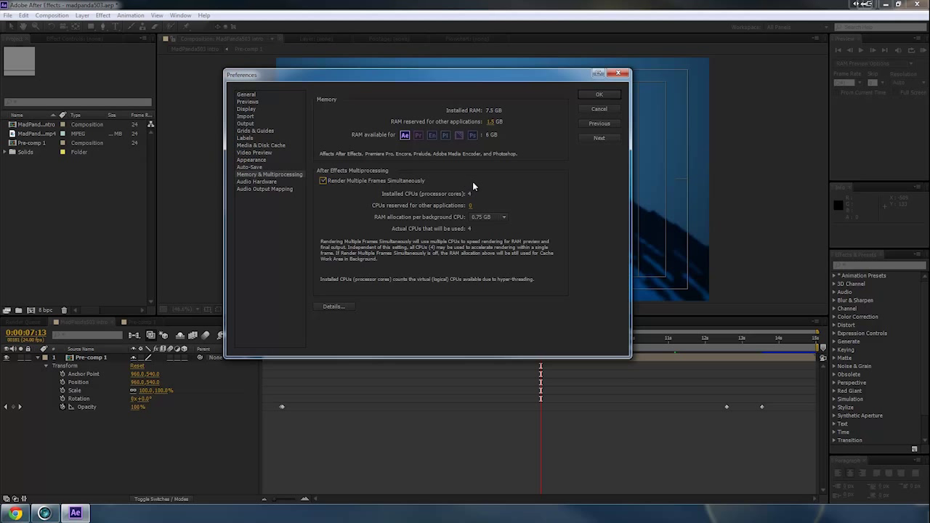
mouse_move(468, 198)
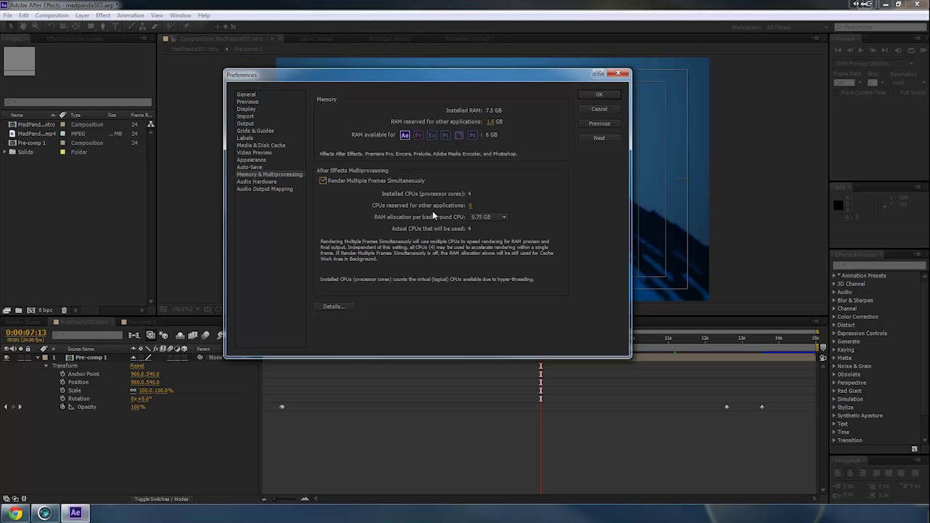
mouse_move(472, 217)
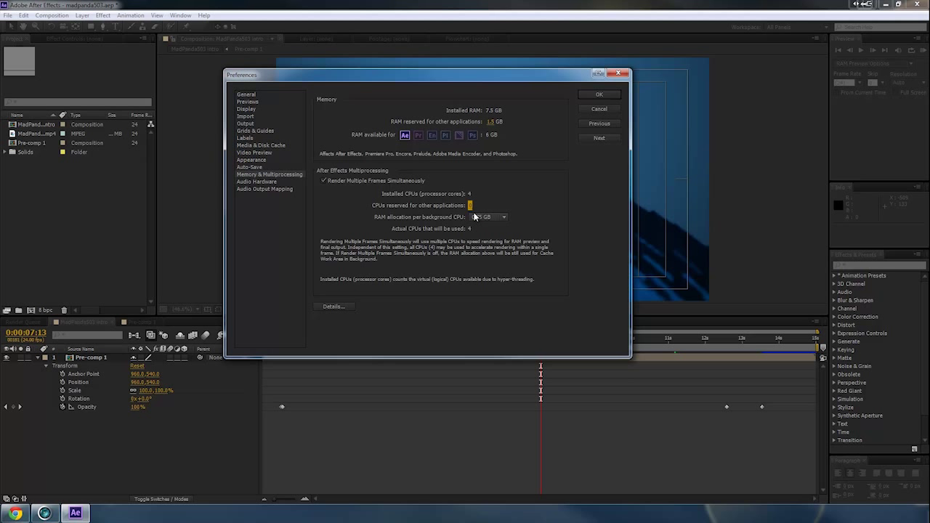
click(503, 216)
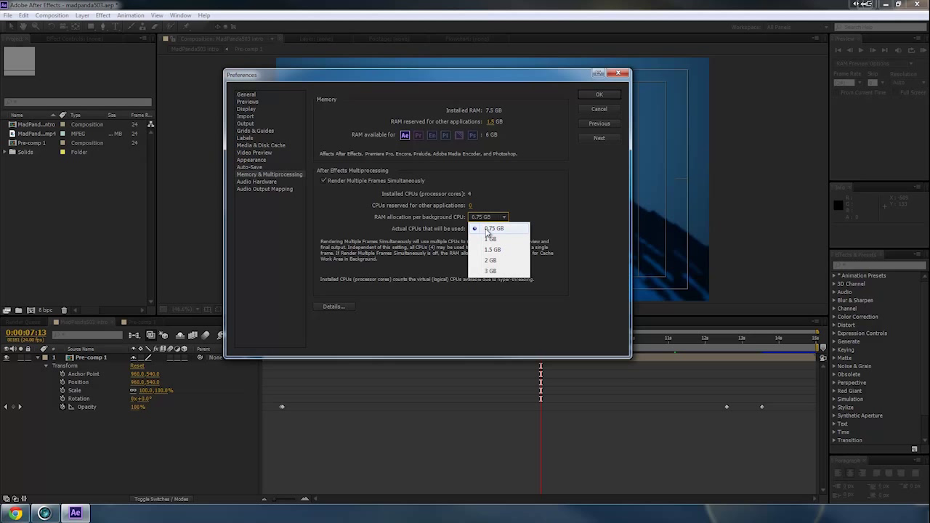
click(491, 228)
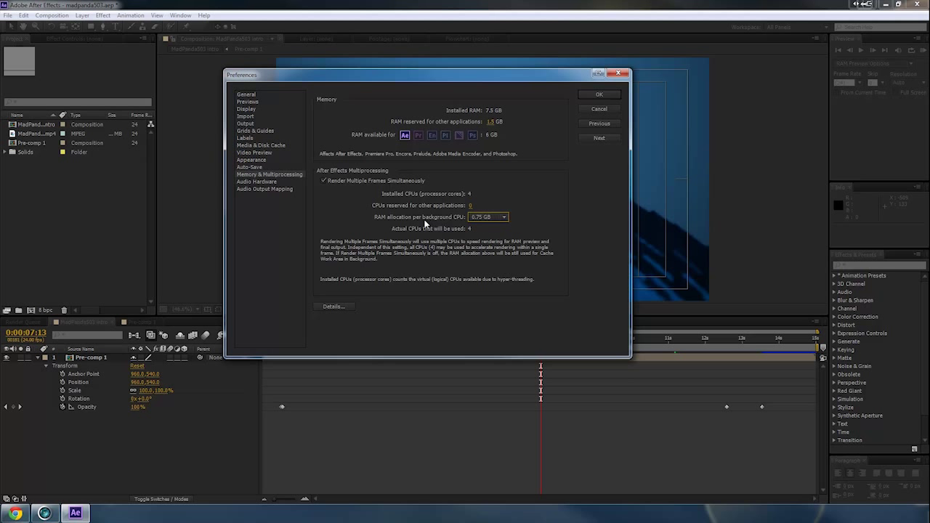
mouse_move(480, 232)
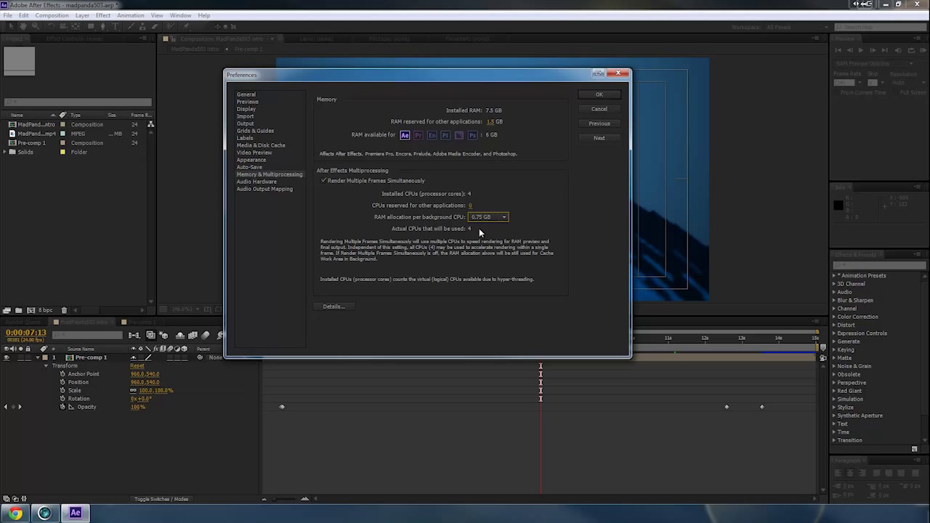
mouse_move(532, 170)
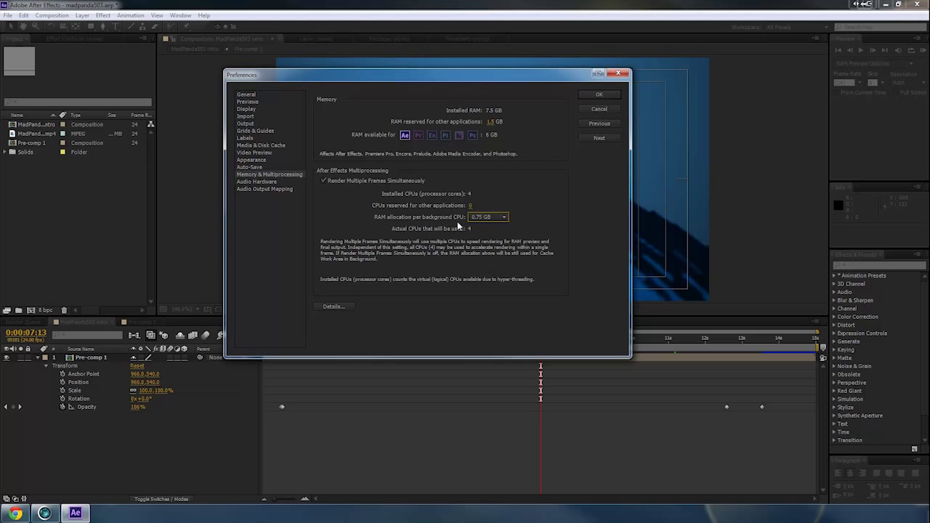
mouse_move(346, 153)
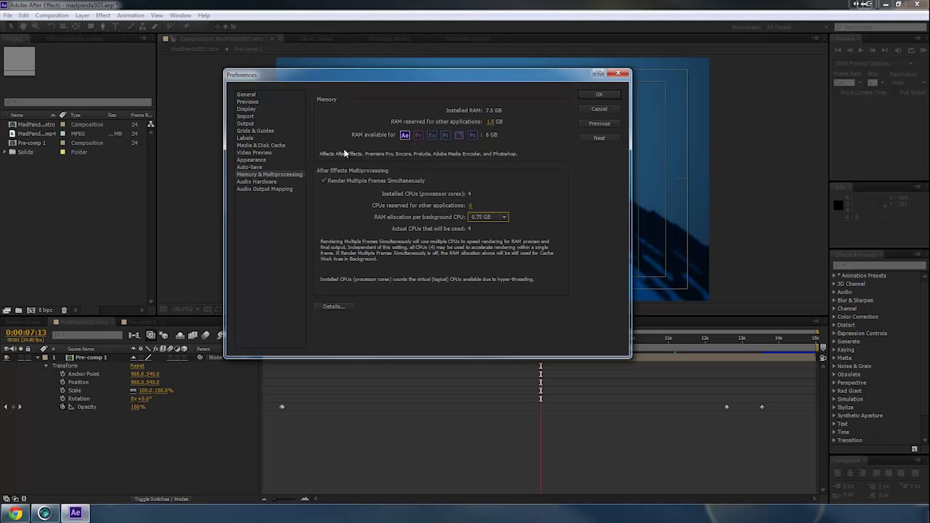
mouse_move(442, 375)
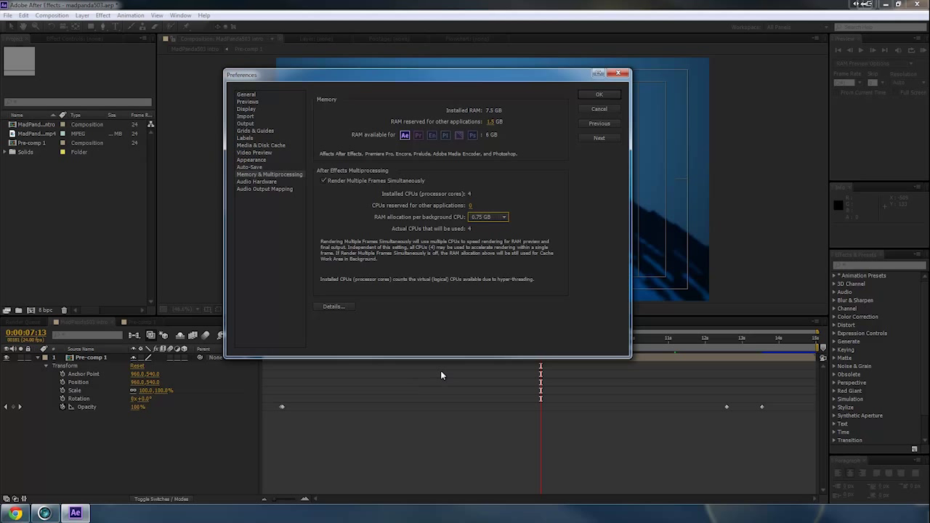
mouse_move(396, 259)
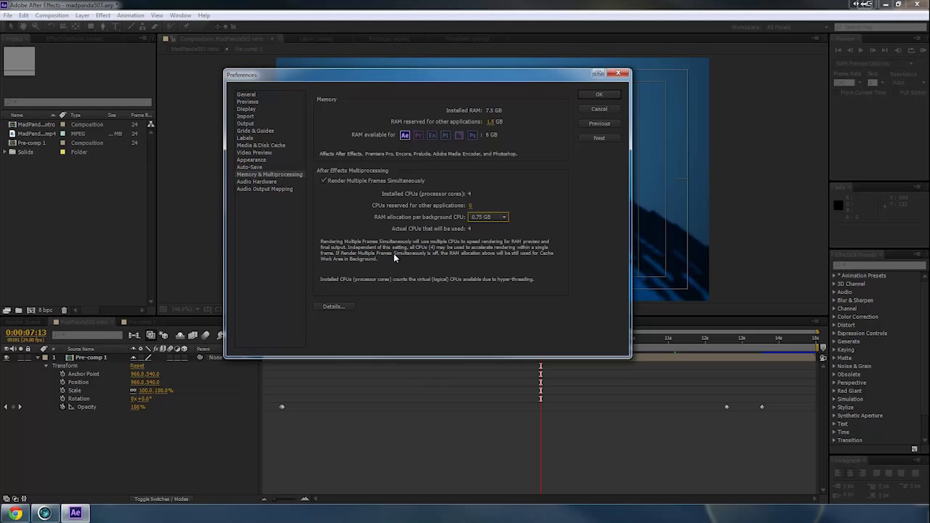
mouse_move(393, 261)
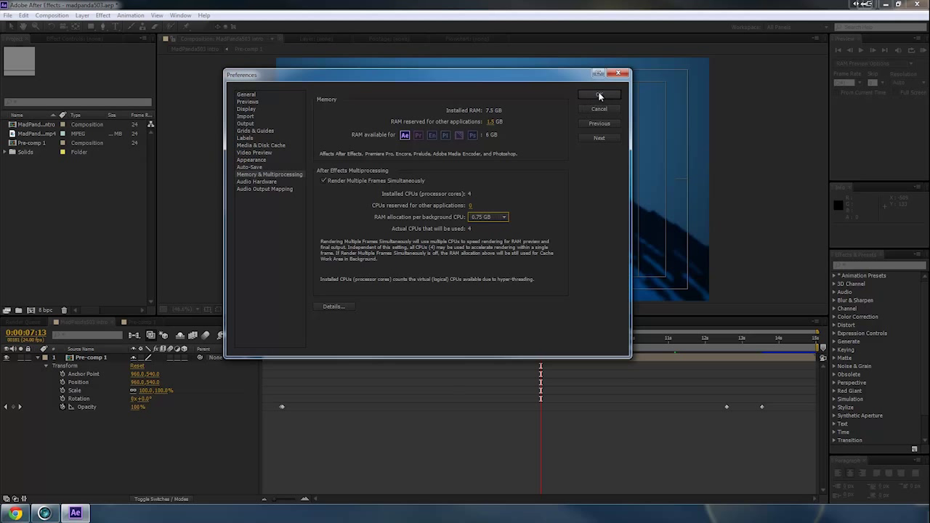
click(599, 96)
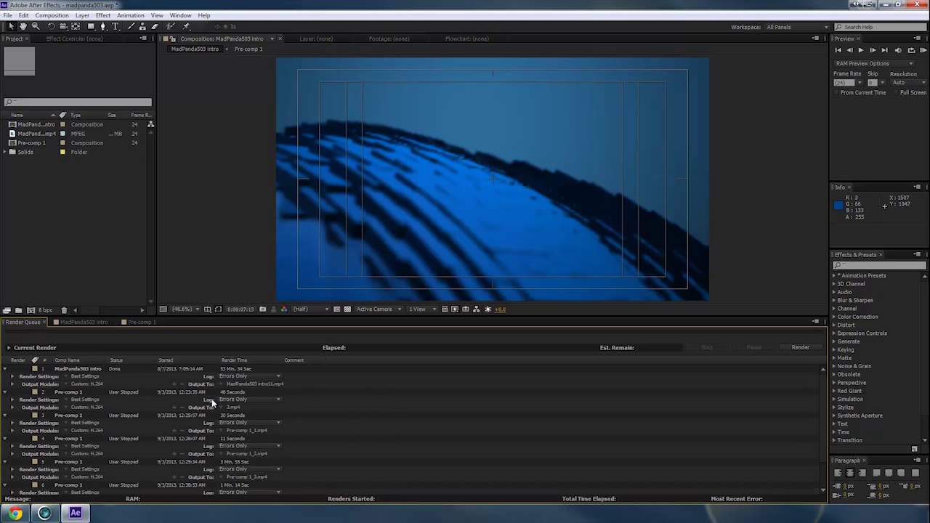
mouse_move(226, 415)
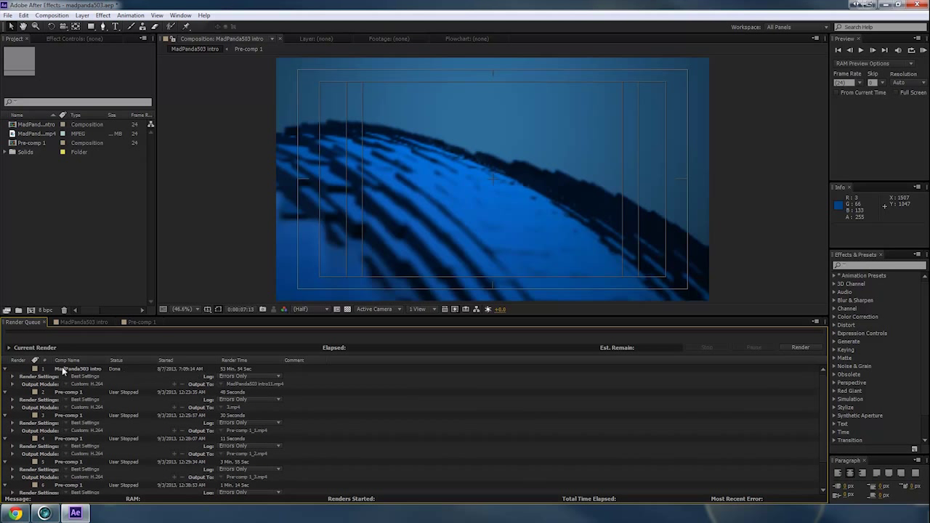
mouse_move(164, 367)
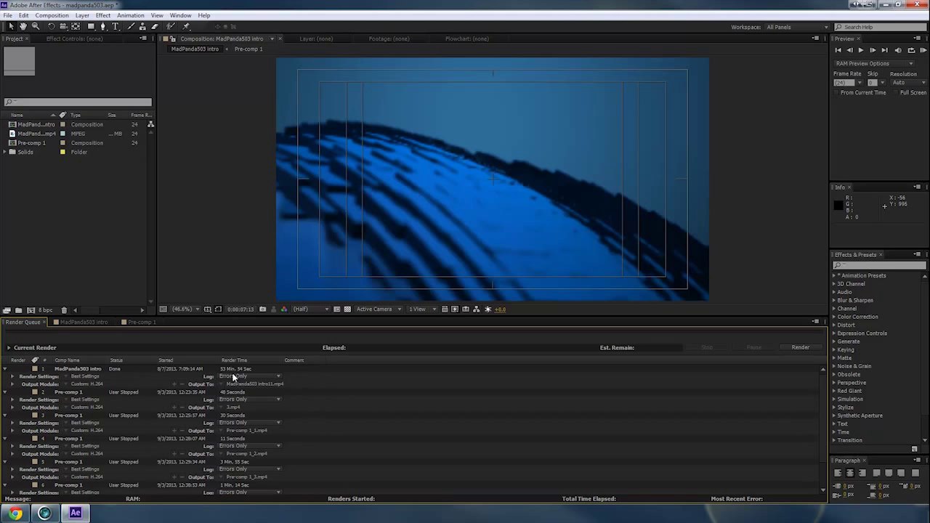
mouse_move(250, 378)
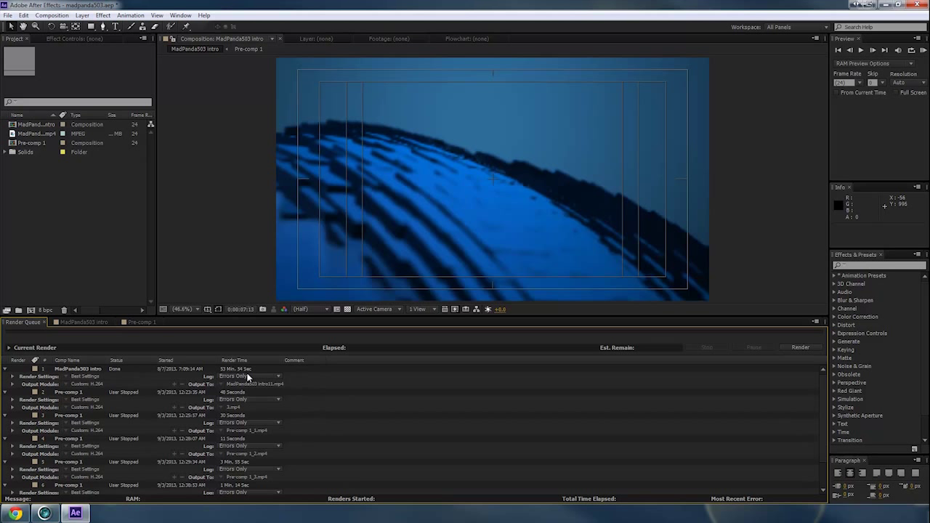
mouse_move(609, 340)
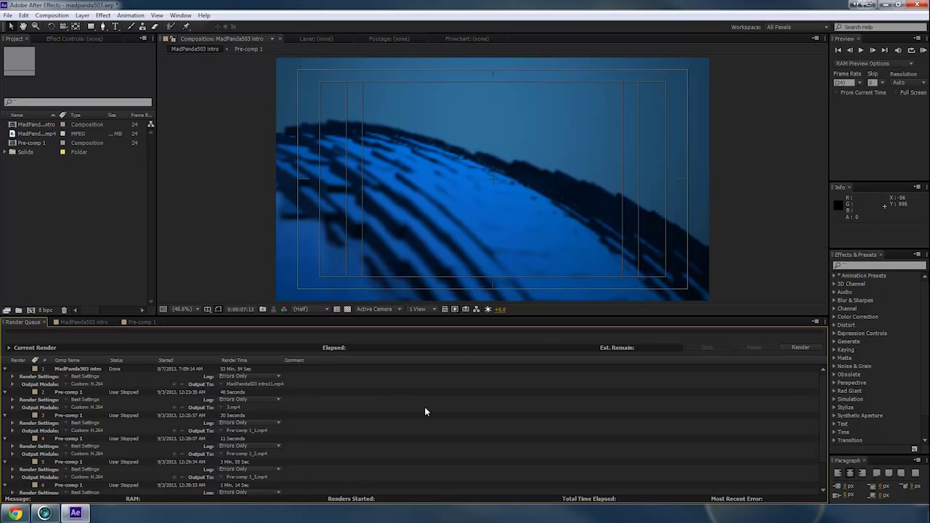
- Scroll the Render Queue down to the later entries ending with the Pre-comp 1 item
scroll(down, 3)
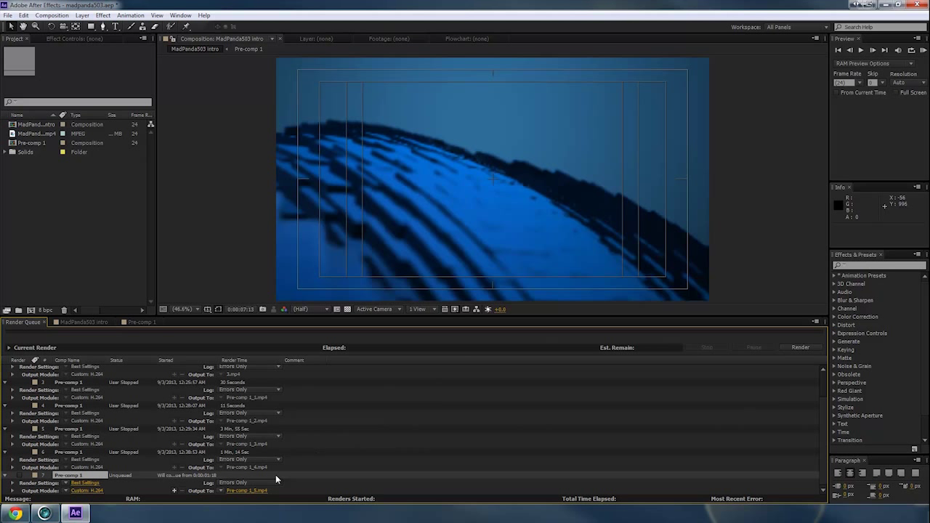